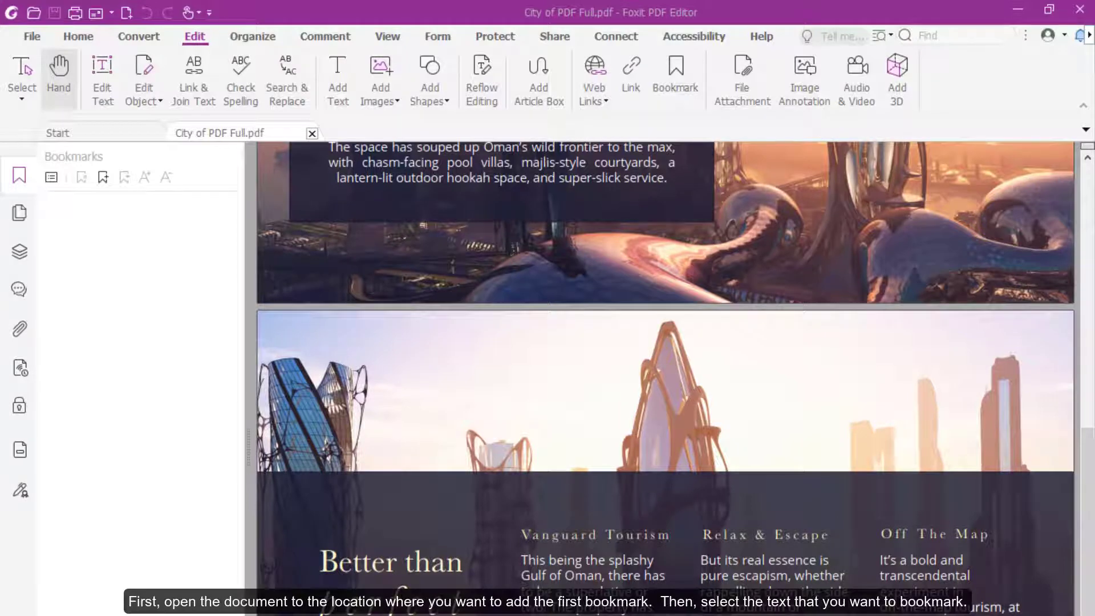
Scroll to the 'Better than perfect' page and bookmark its selected heading text.
scroll("down", 3)
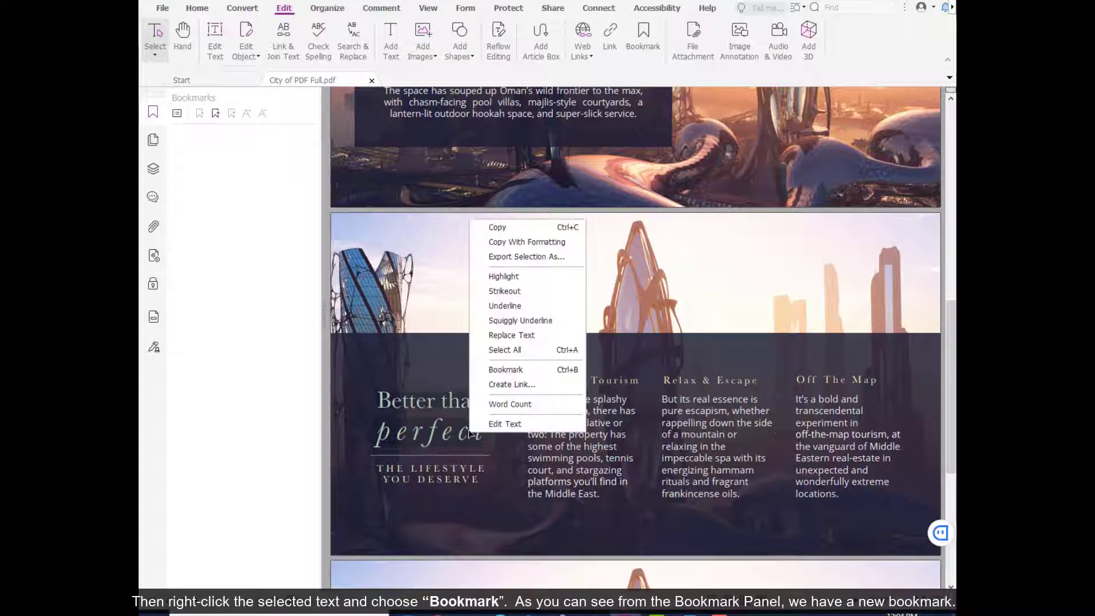
left_click(505, 369)
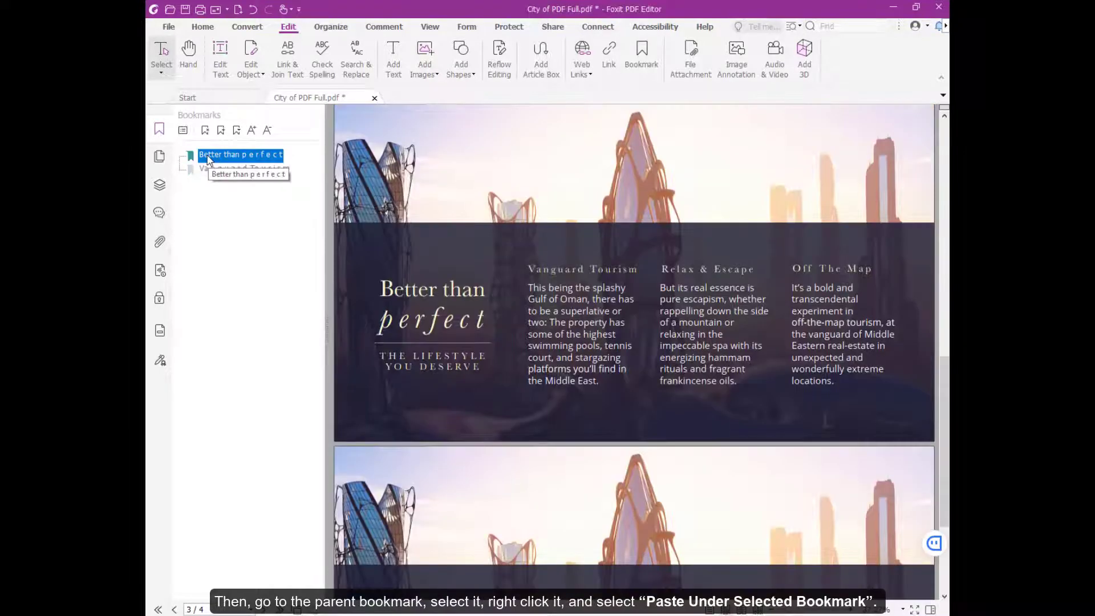
Paste 'Vanguard Tourism' under 'Better than perfect', then paste it back after it.
right_click(240, 154)
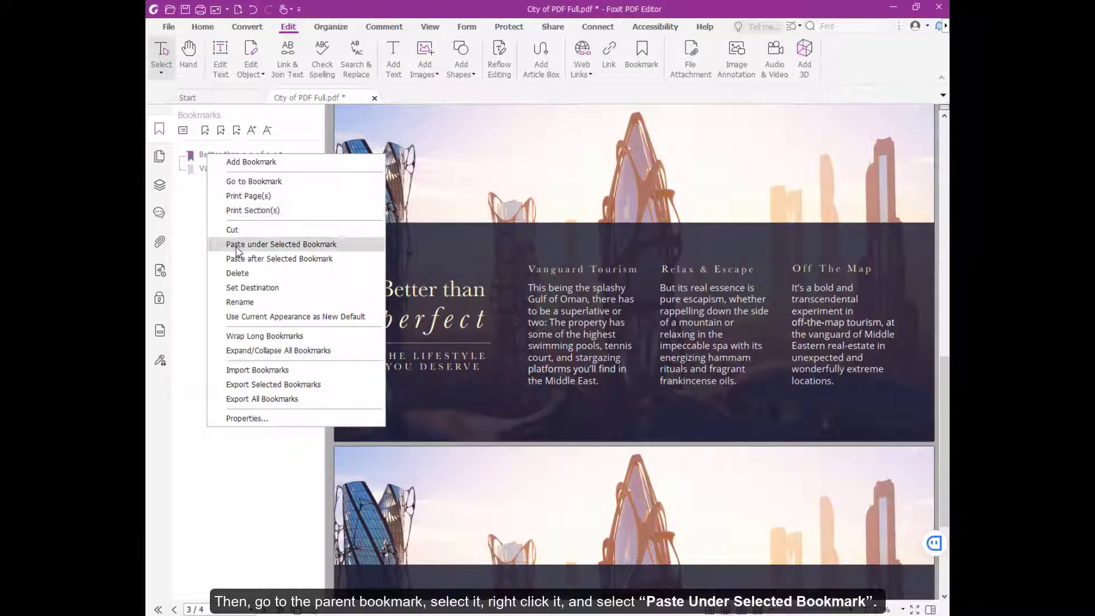
left_click(280, 244)
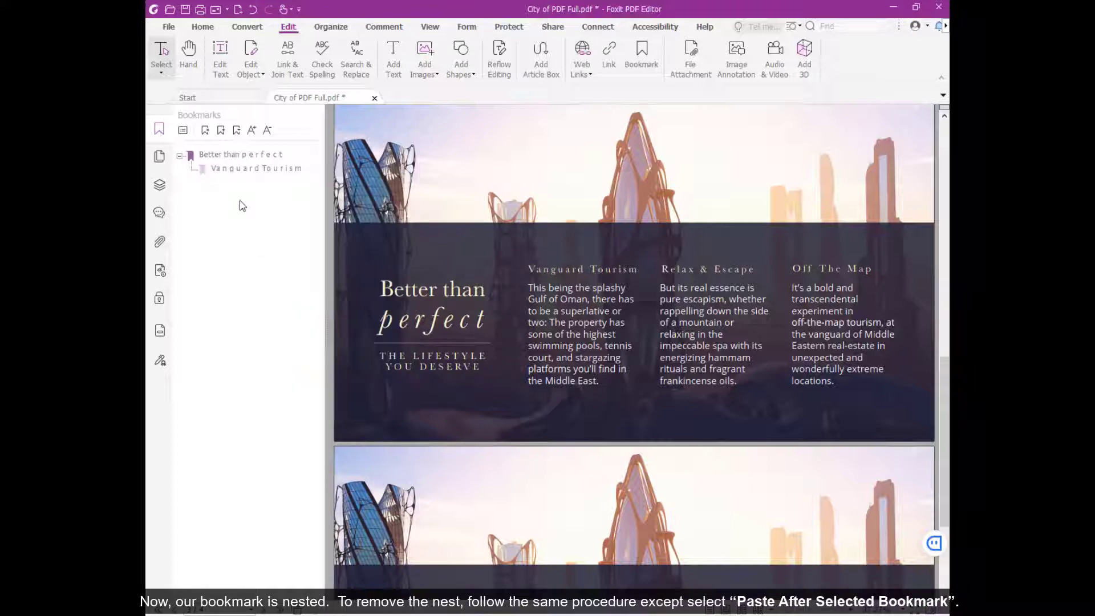
right_click(240, 155)
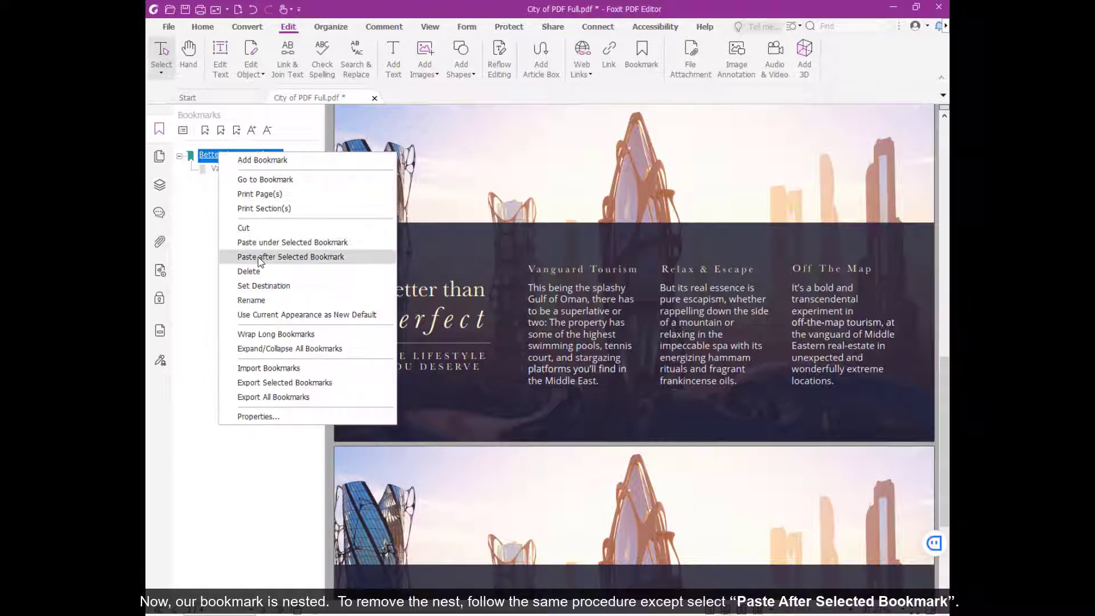
left_click(290, 256)
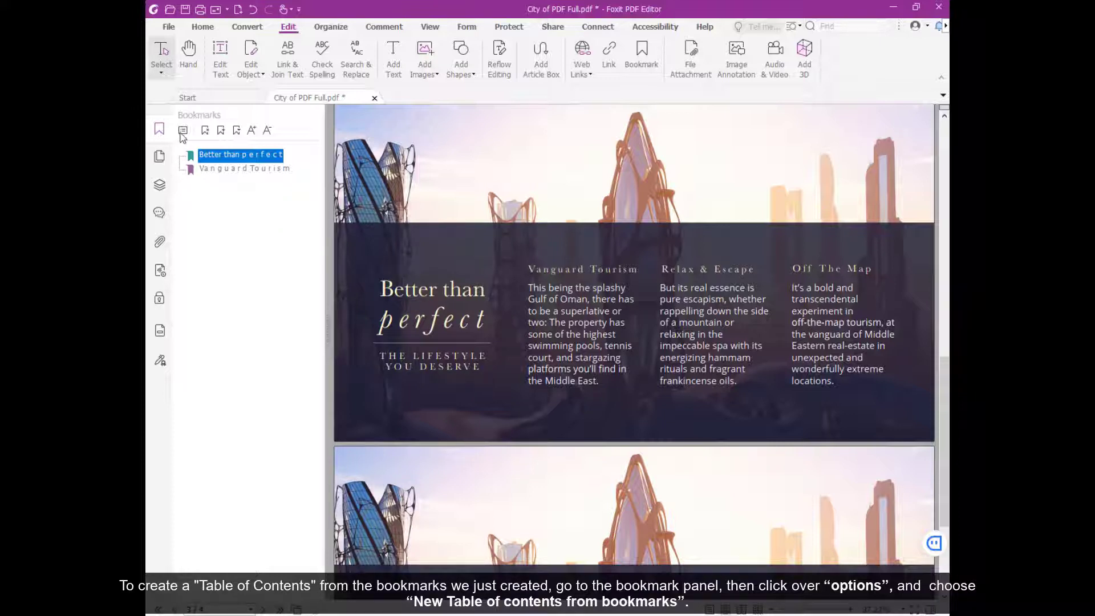
Create a new TOC from bookmarks with only Level 1 checked.
left_click(183, 131)
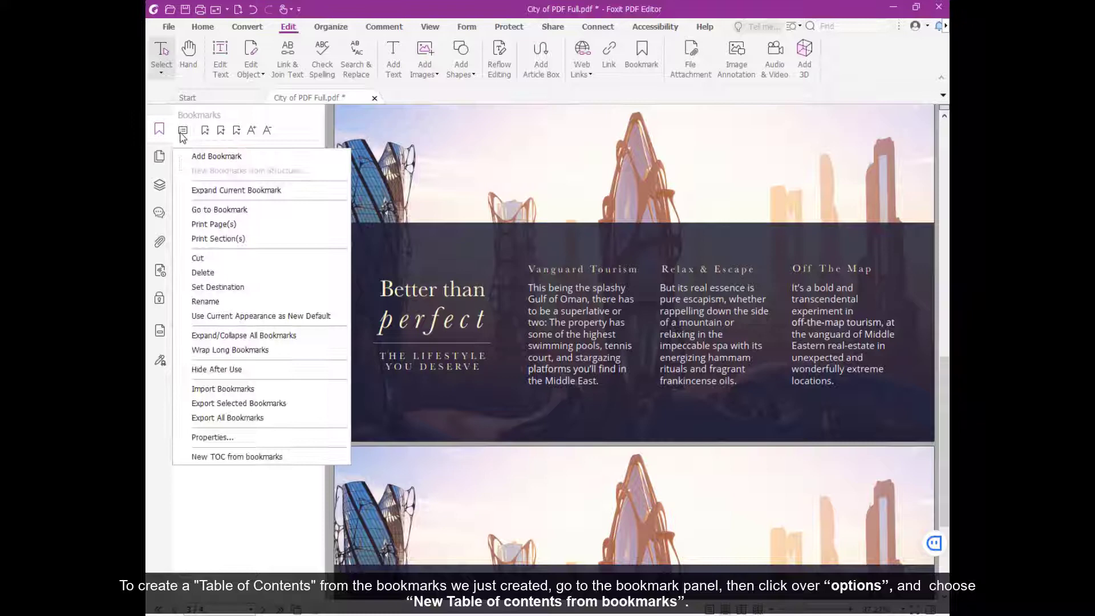
left_click(236, 456)
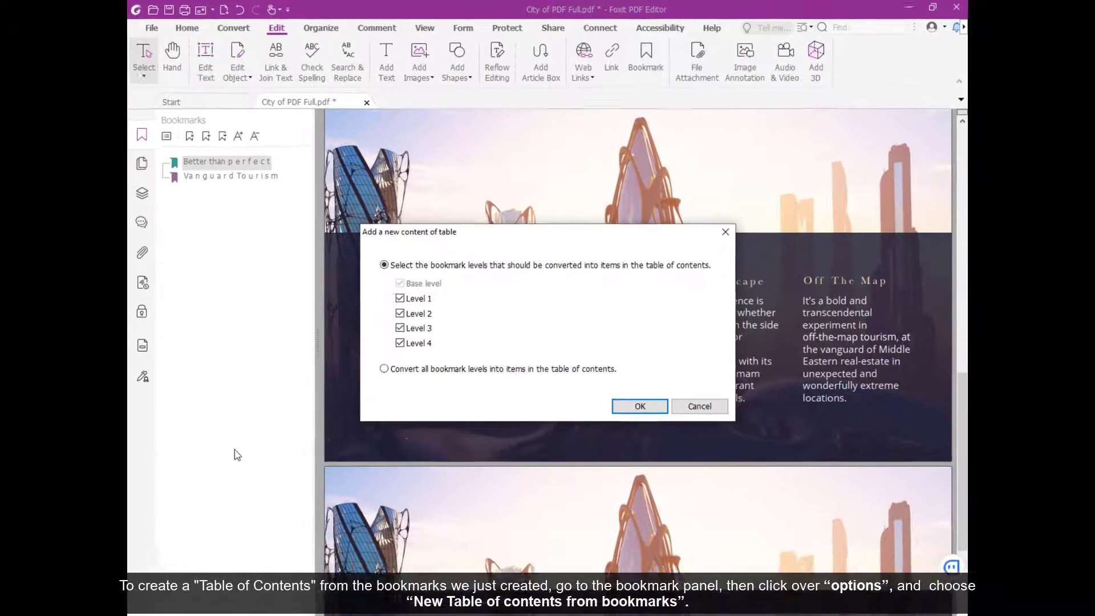
left_click(355, 408)
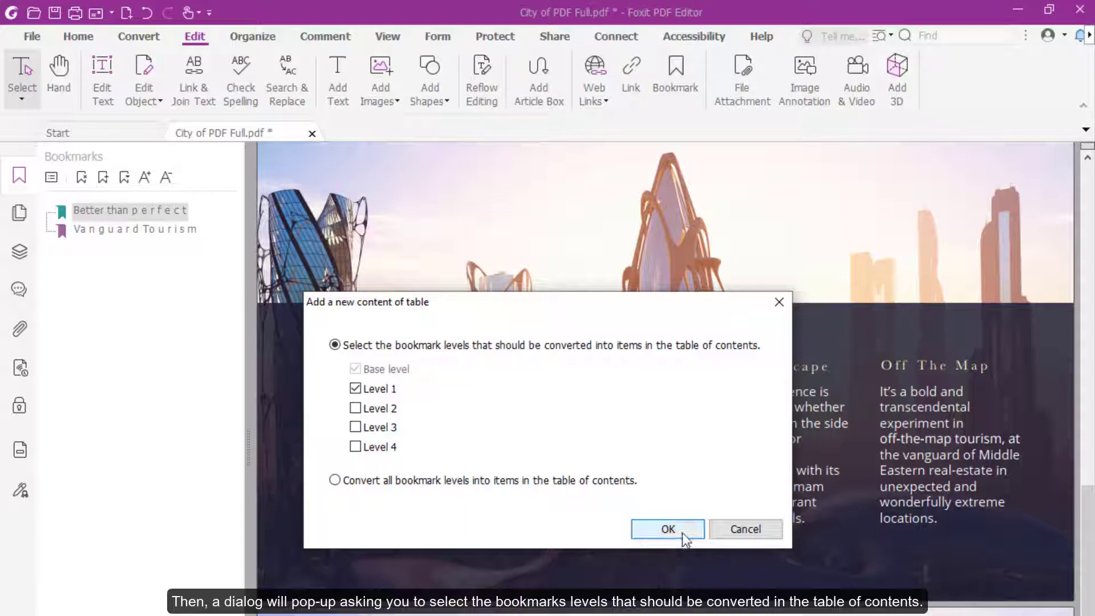
left_click(666, 529)
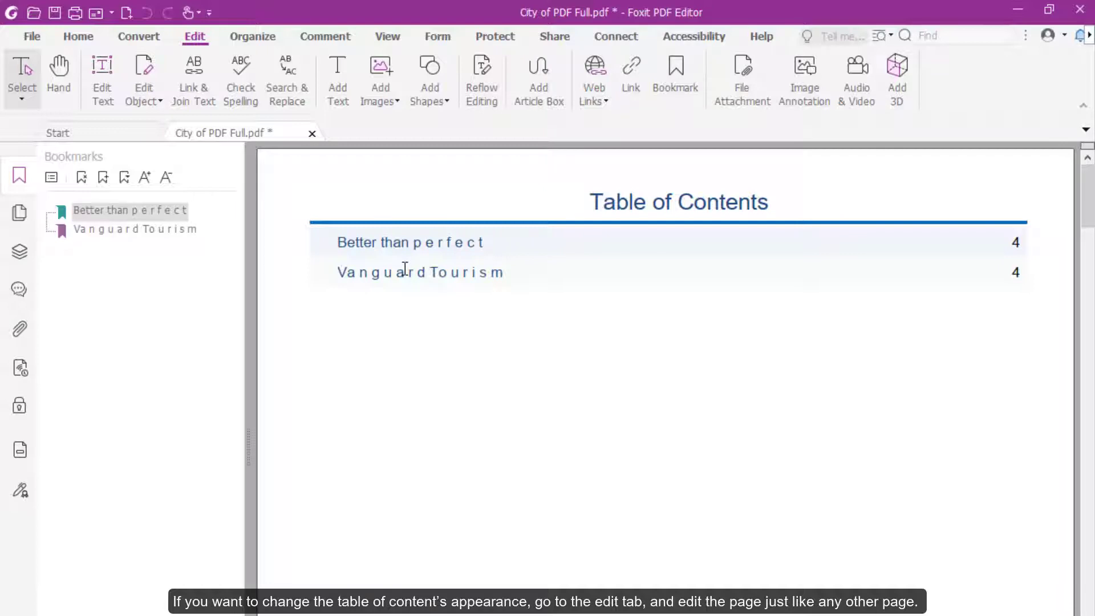
Set both TOC entries to red 12 pt Times Roman and reposition their text box.
left_click(102, 78)
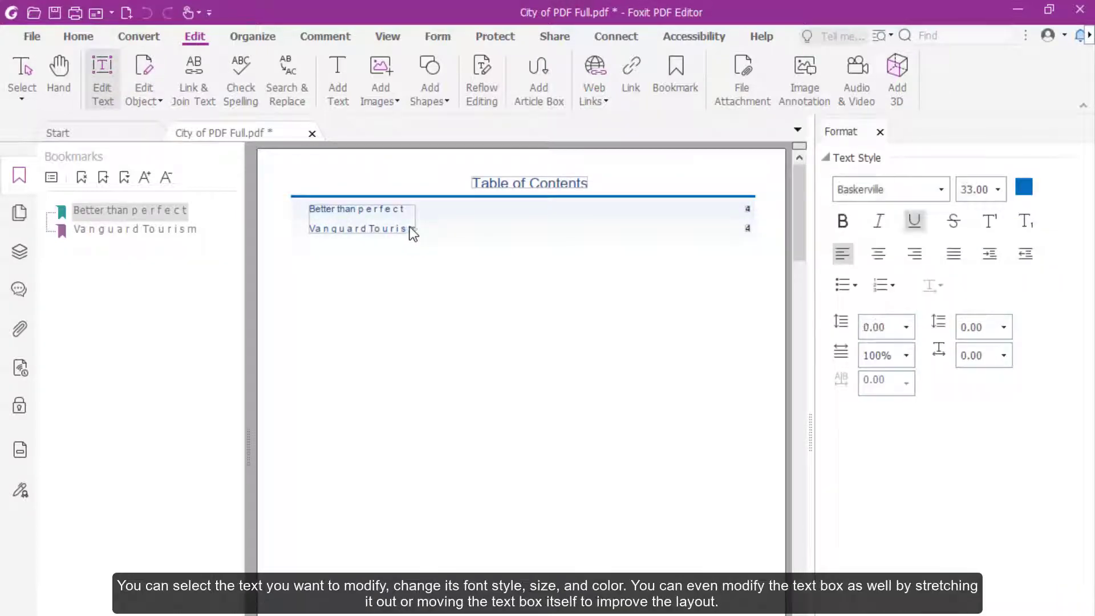
left_click_drag(309, 209, 416, 228)
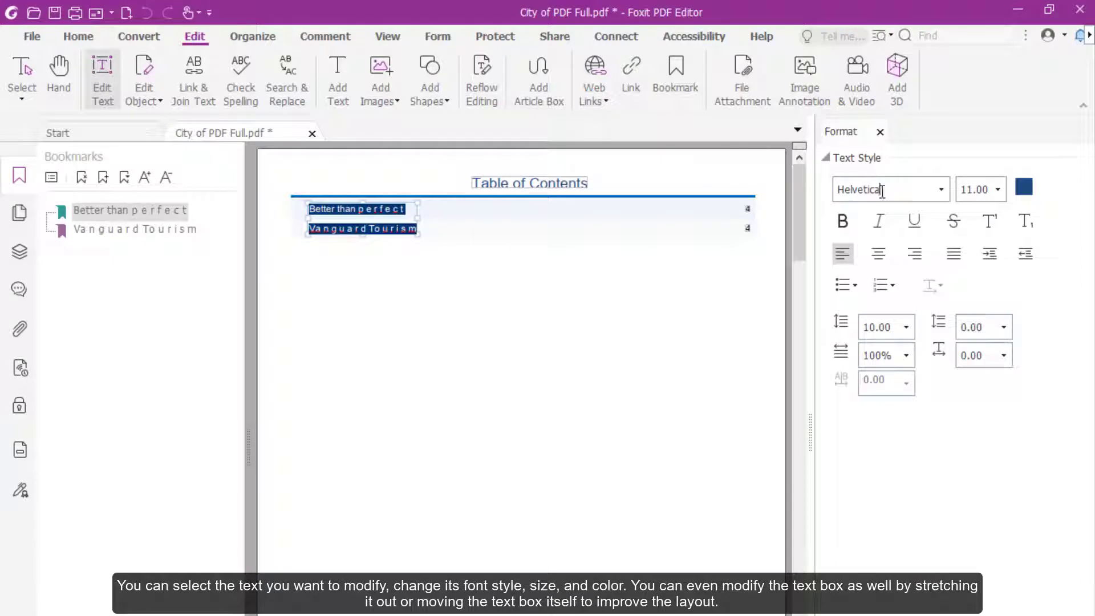
left_click(890, 189)
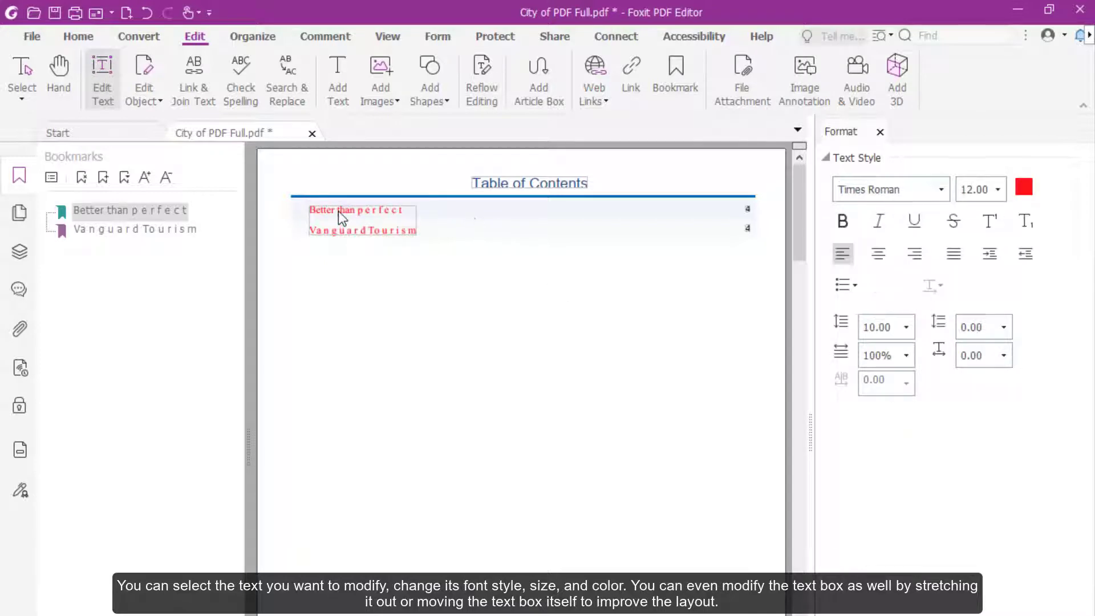
left_click(356, 209)
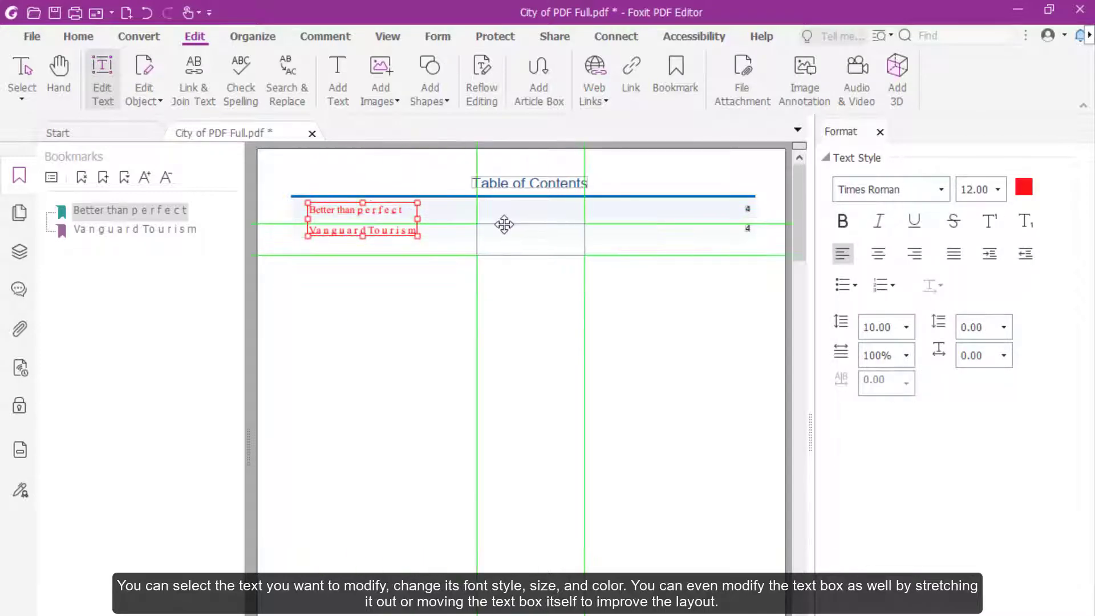
left_click_drag(361, 220, 529, 239)
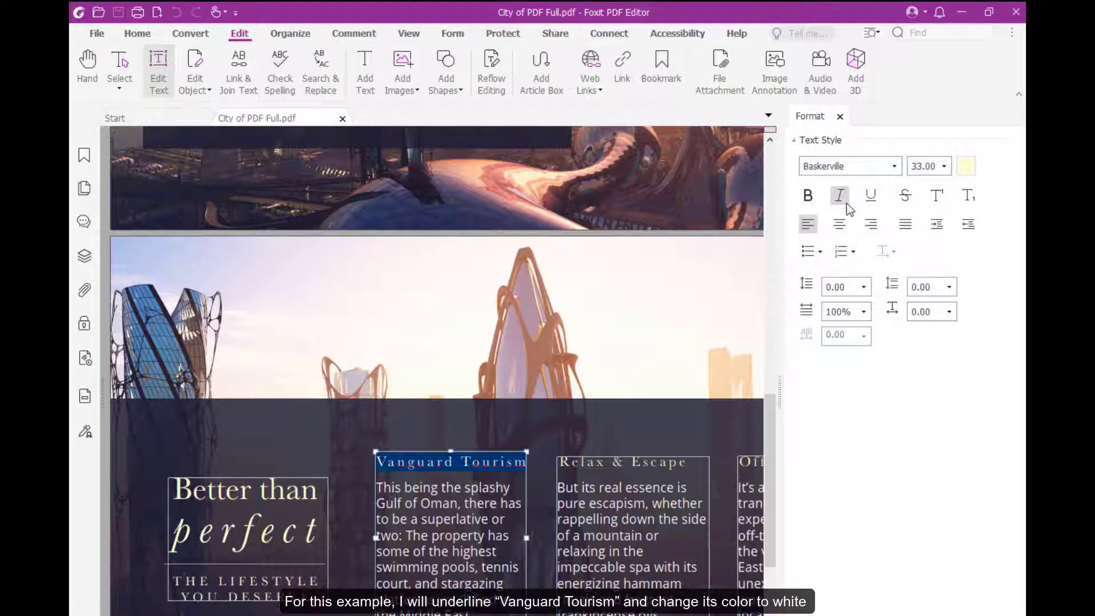
Underline the 'Vanguard Tourism' heading and colour it white.
left_click(870, 195)
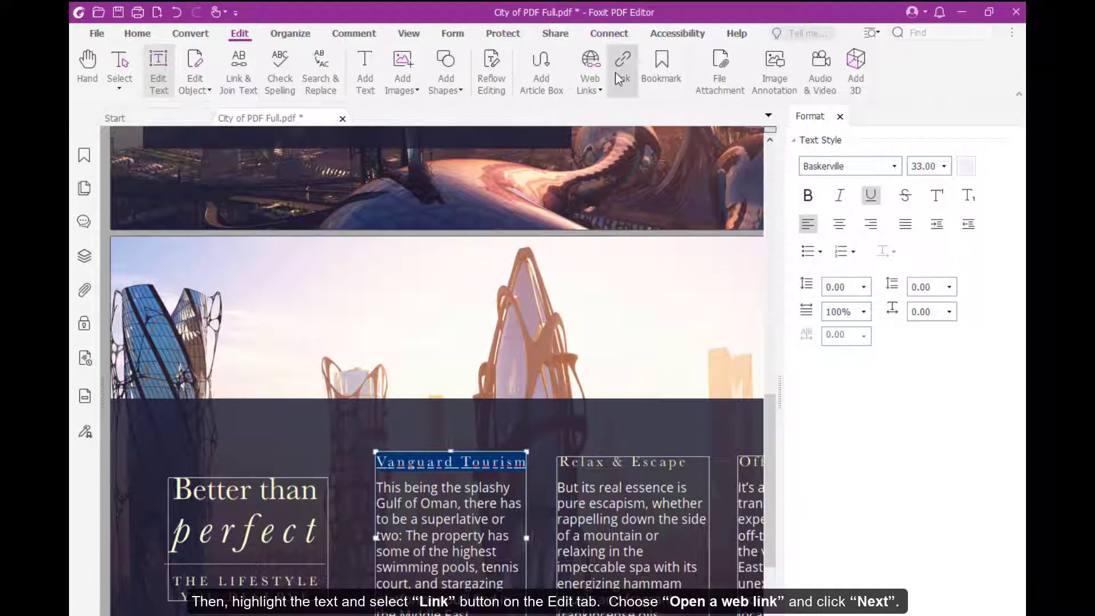
left_click(621, 66)
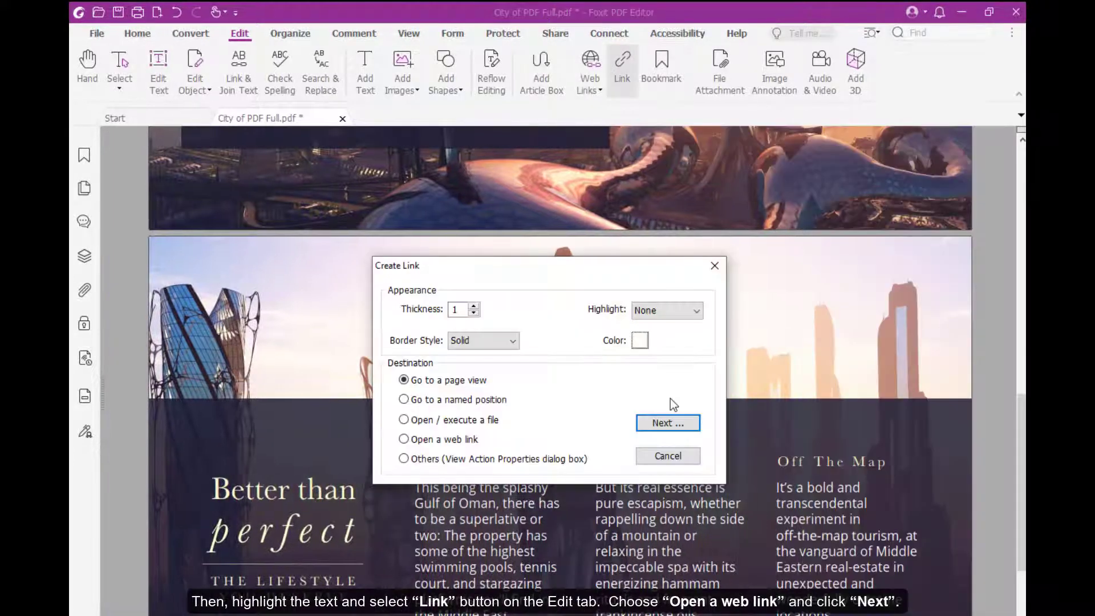
left_click(404, 439)
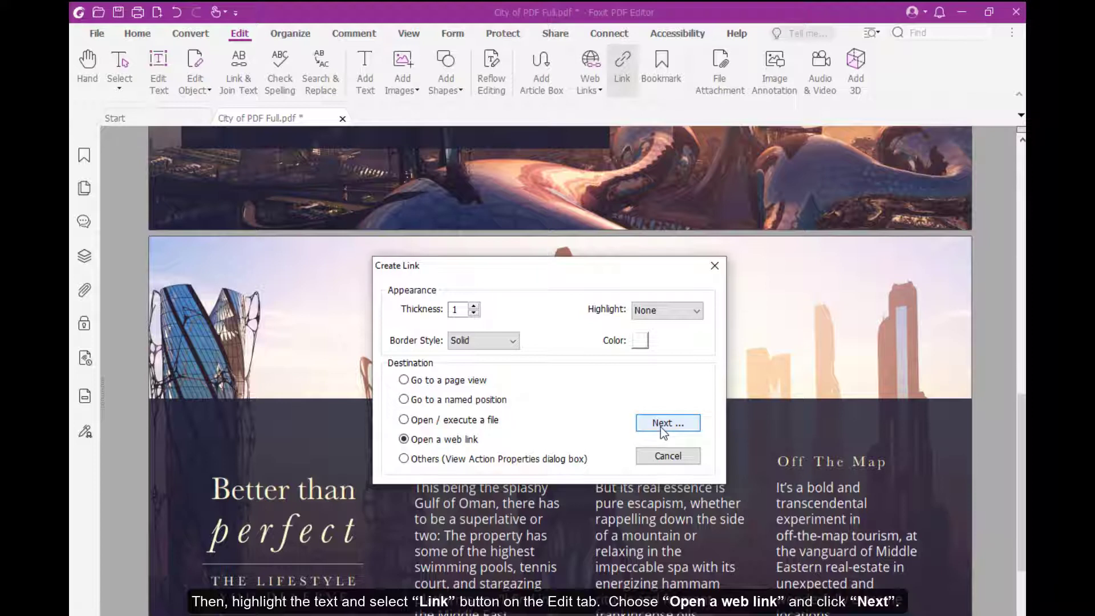
left_click(666, 423)
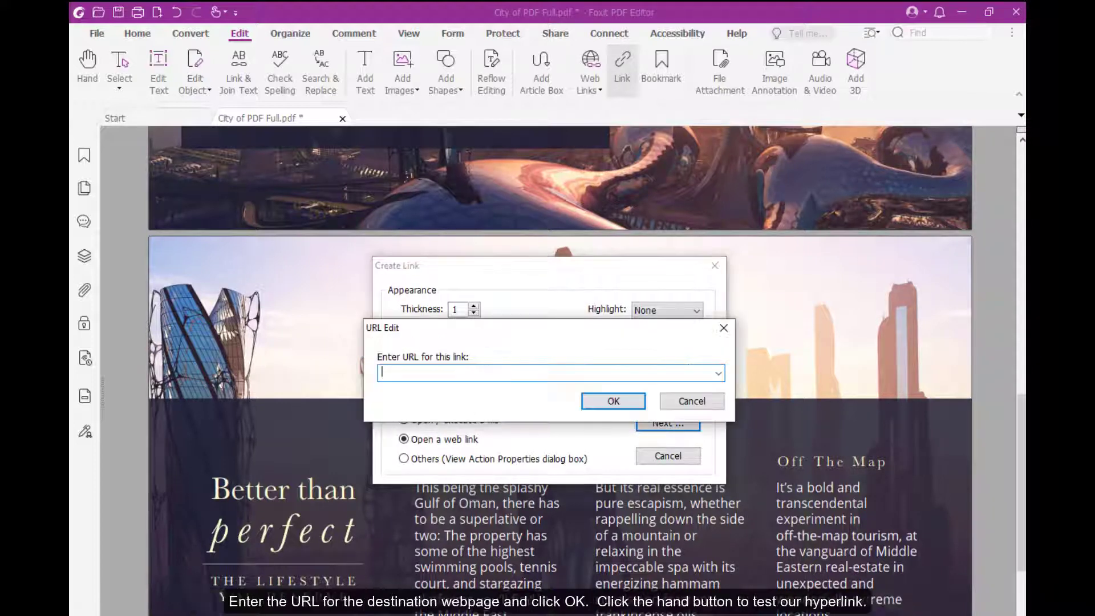
type("www.vanguard-ts.com/")
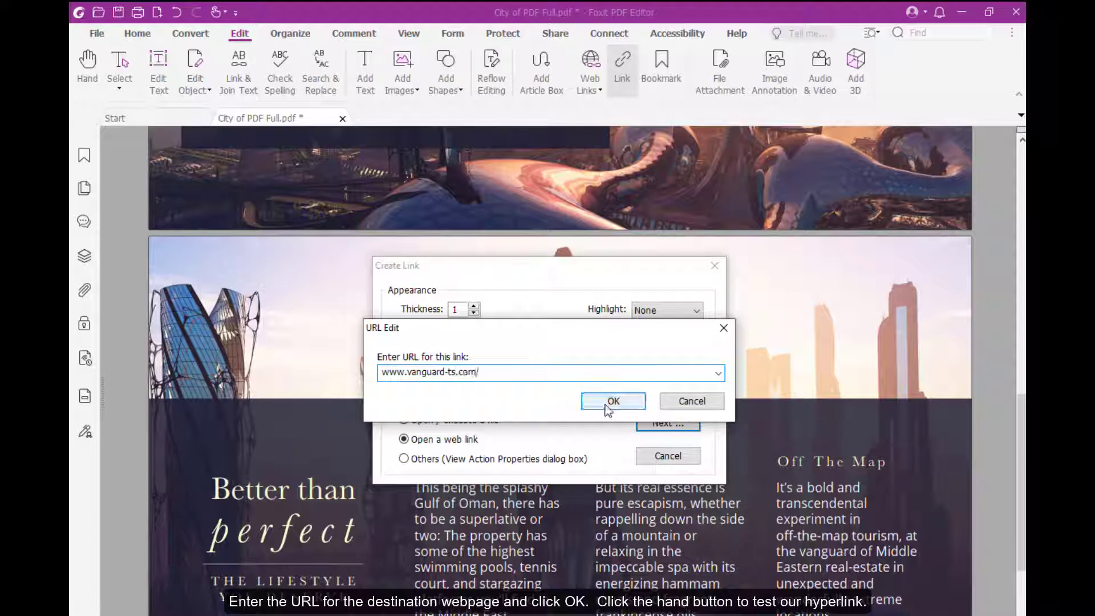
left_click(613, 401)
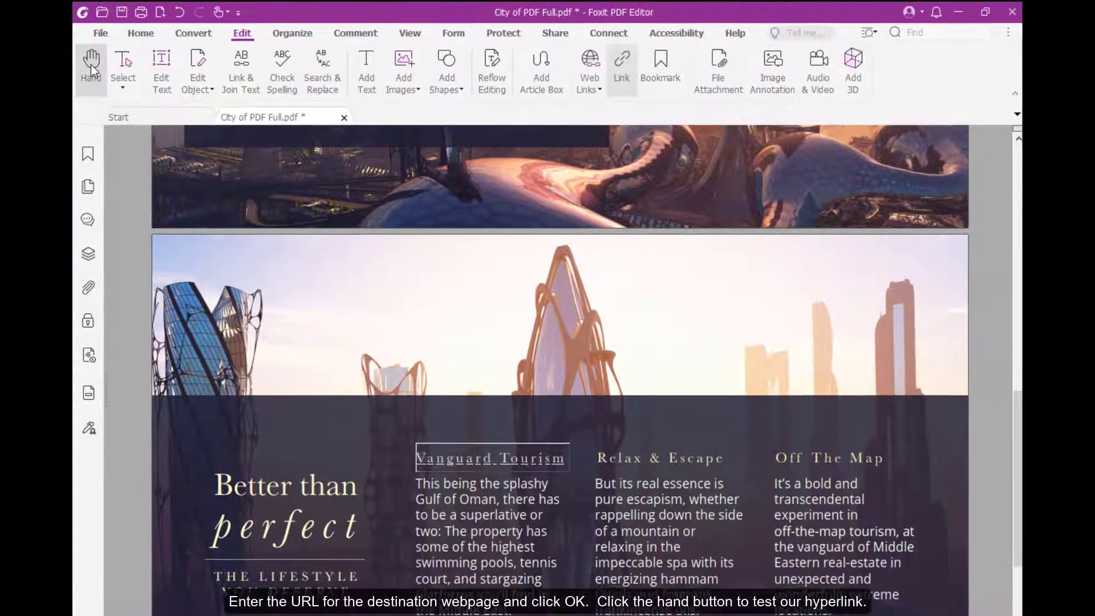
left_click(491, 458)
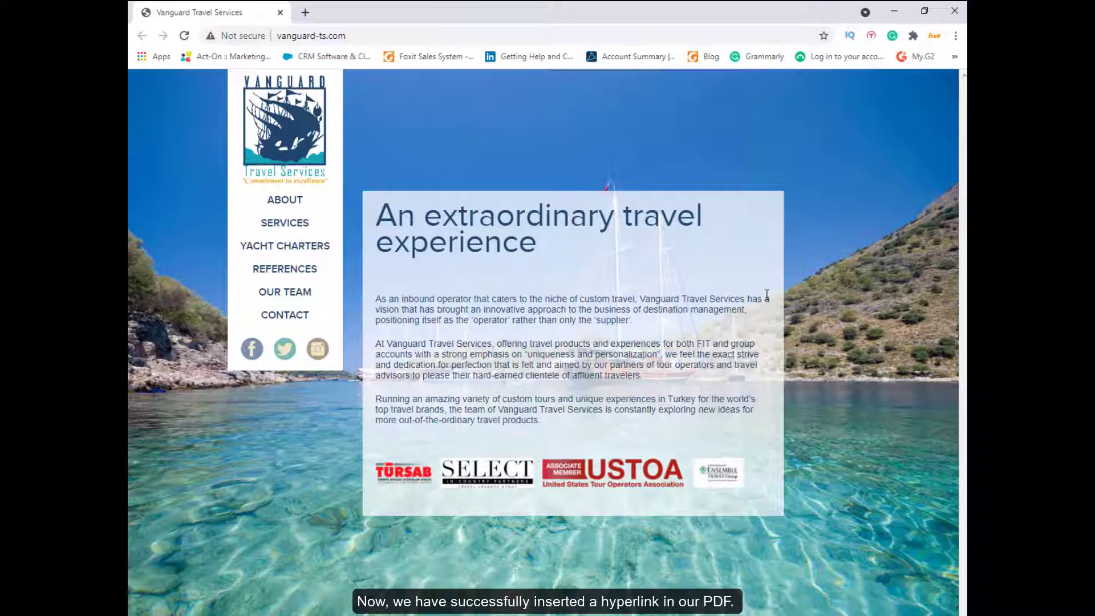